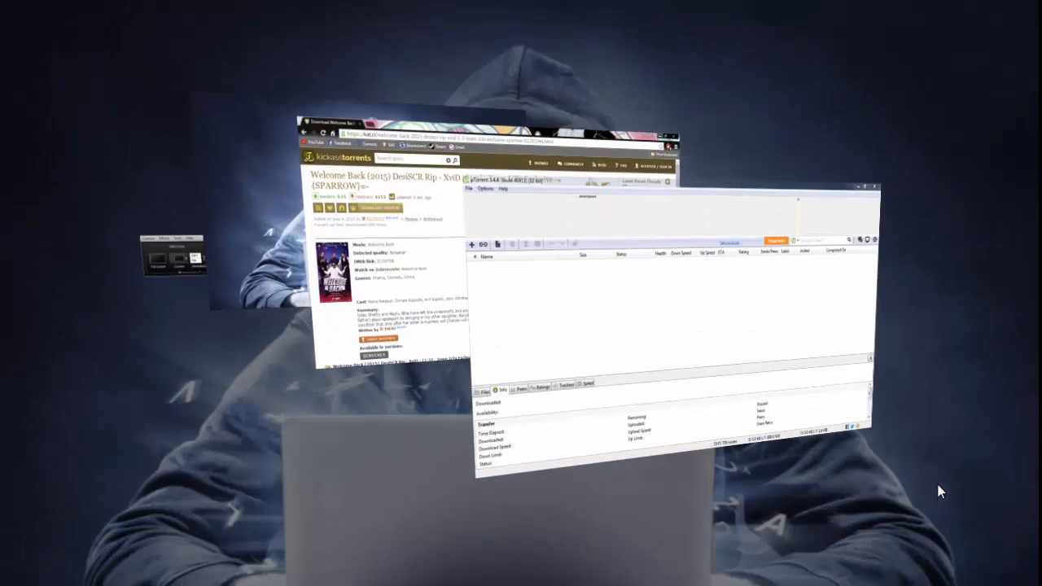
# Step: Bring the uTorrent window to the front over the other open windows
pyautogui.click(989, 9)
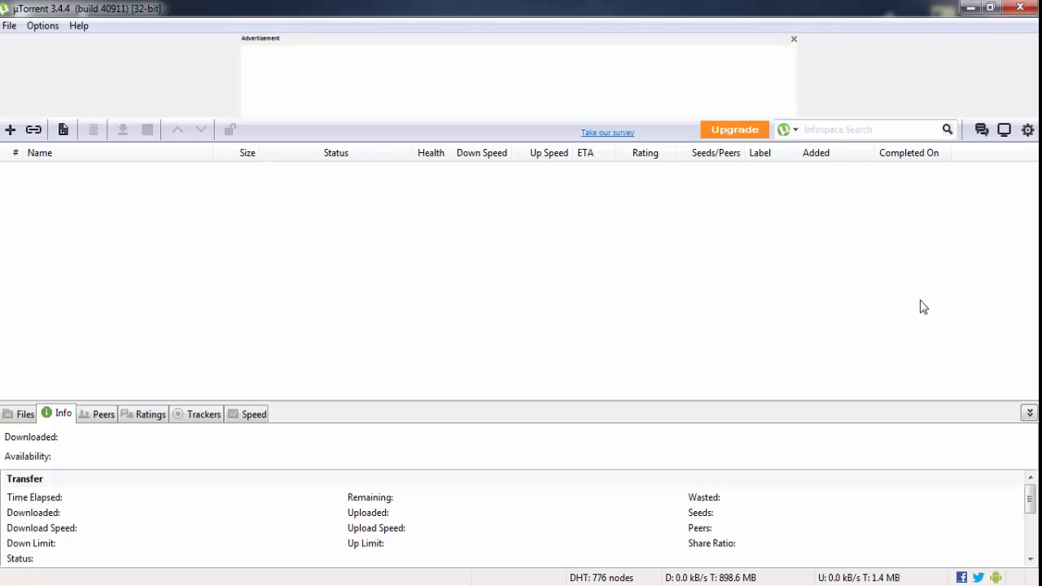
pyautogui.moveTo(912, 305)
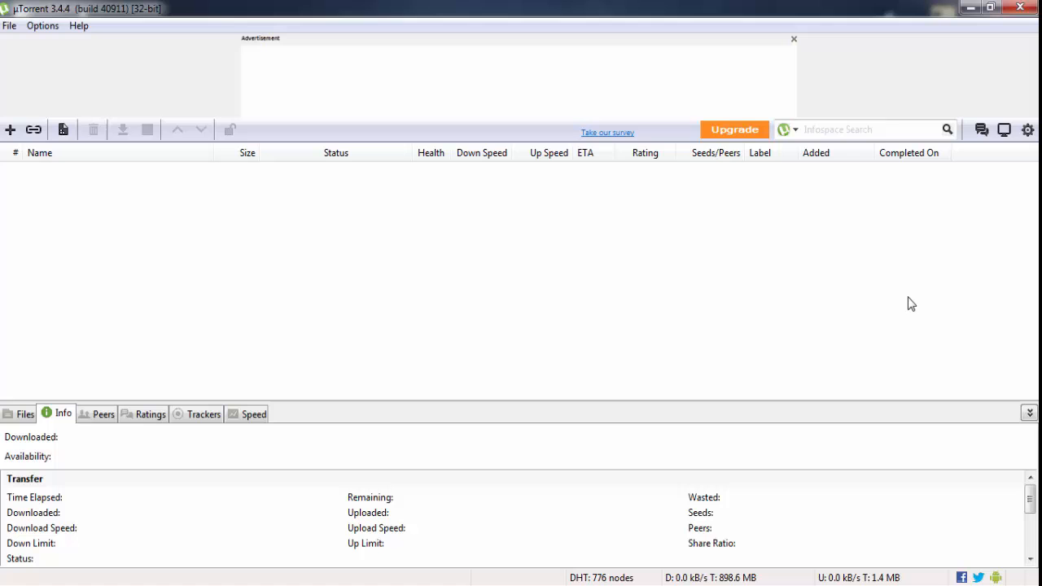
pyautogui.moveTo(959, 227)
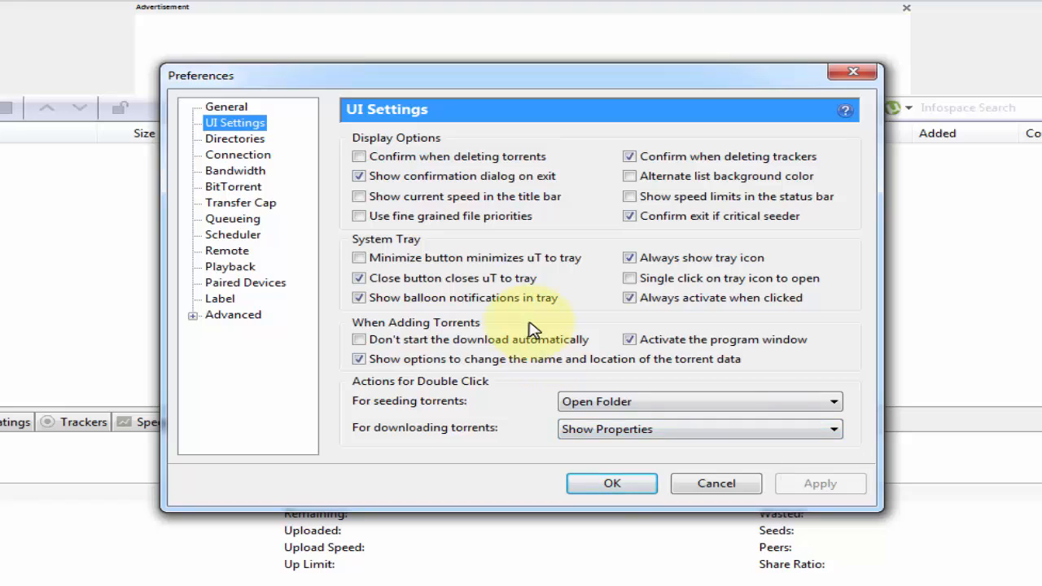
# Step: Show the Connection preferences page with listening port 16537
pyautogui.click(237, 154)
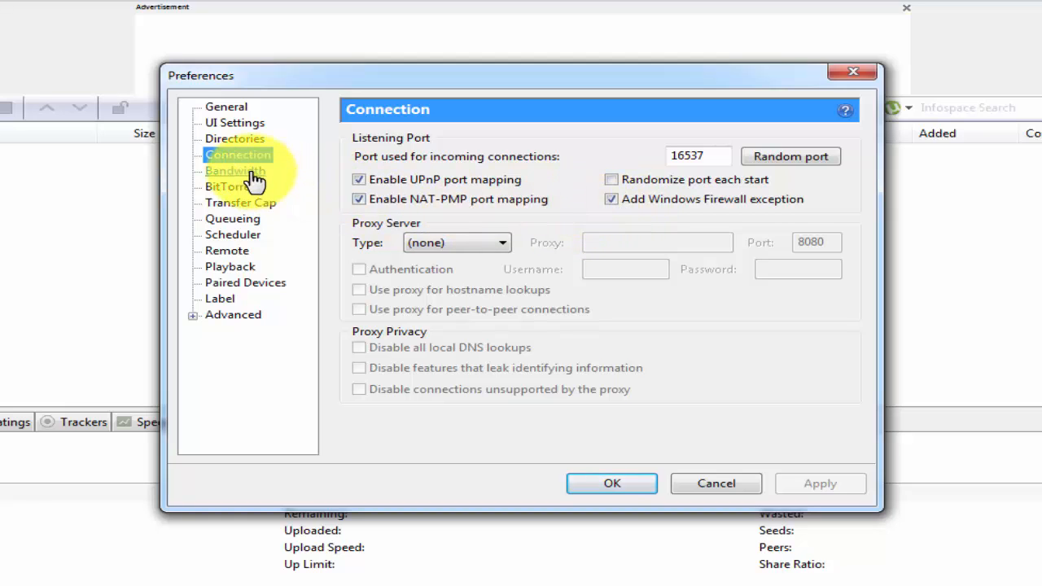
# Step: Set the Bandwidth maximum upload rate to 1 kB/s, keeping 250 global connections
pyautogui.click(234, 171)
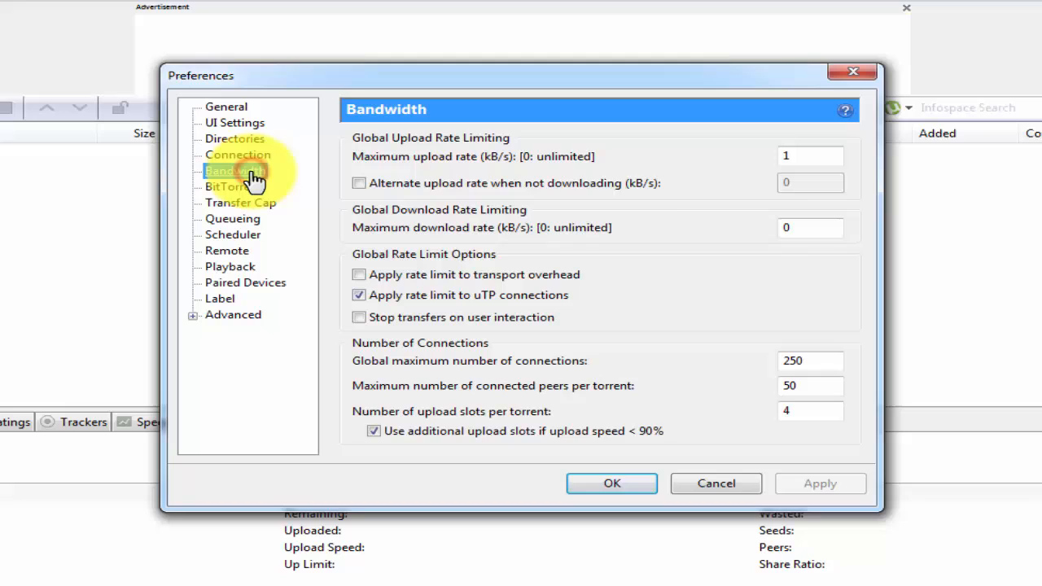
pyautogui.click(811, 156)
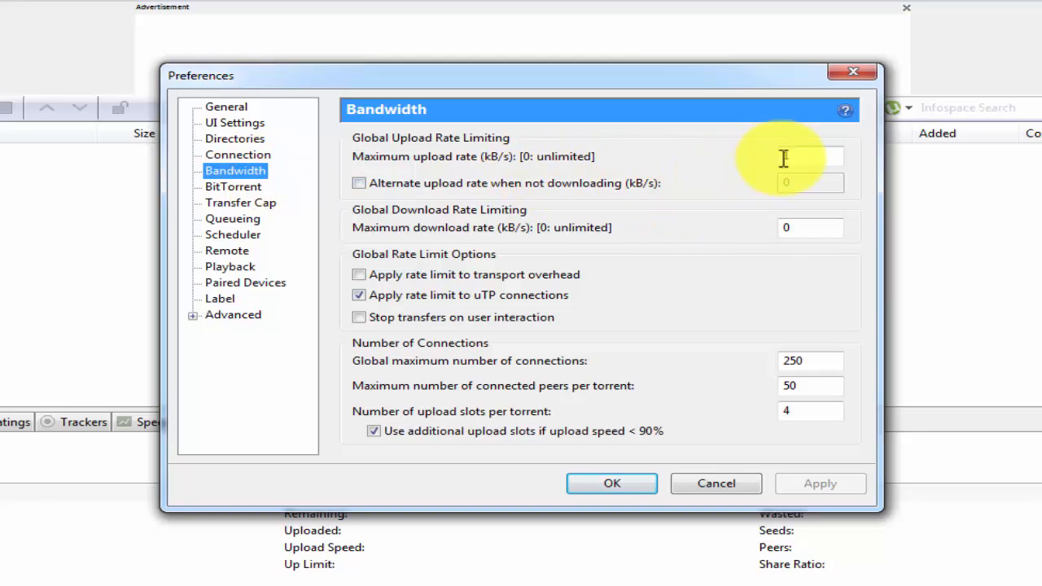
pyautogui.write('1')
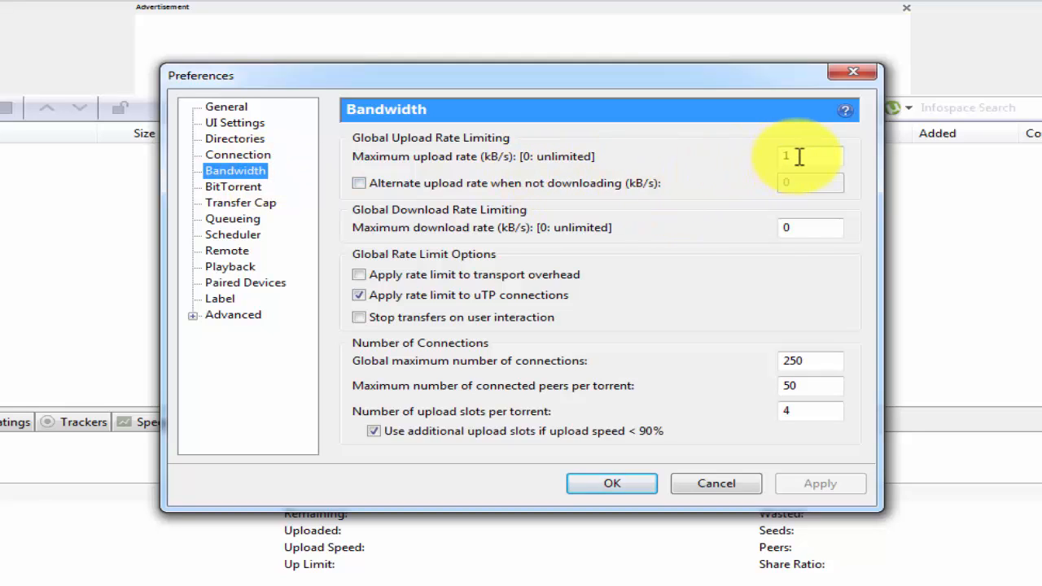
pyautogui.moveTo(814, 244)
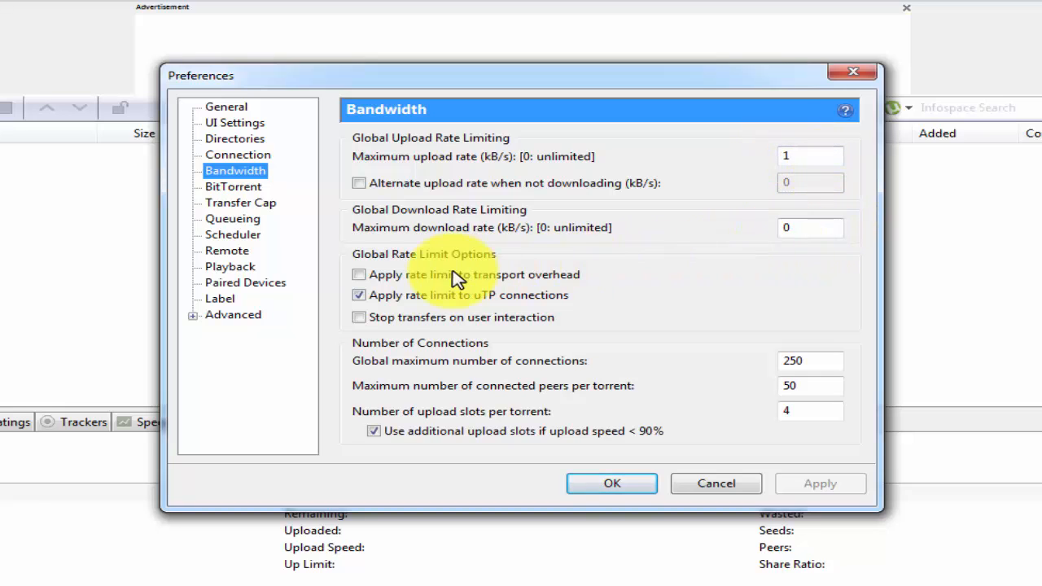
pyautogui.moveTo(696, 337)
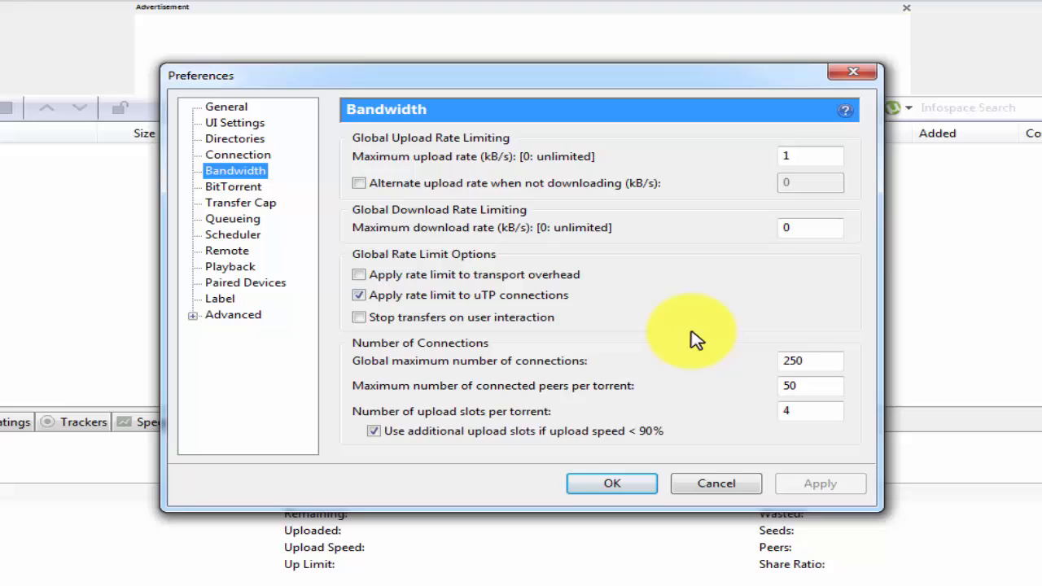
pyautogui.click(810, 361)
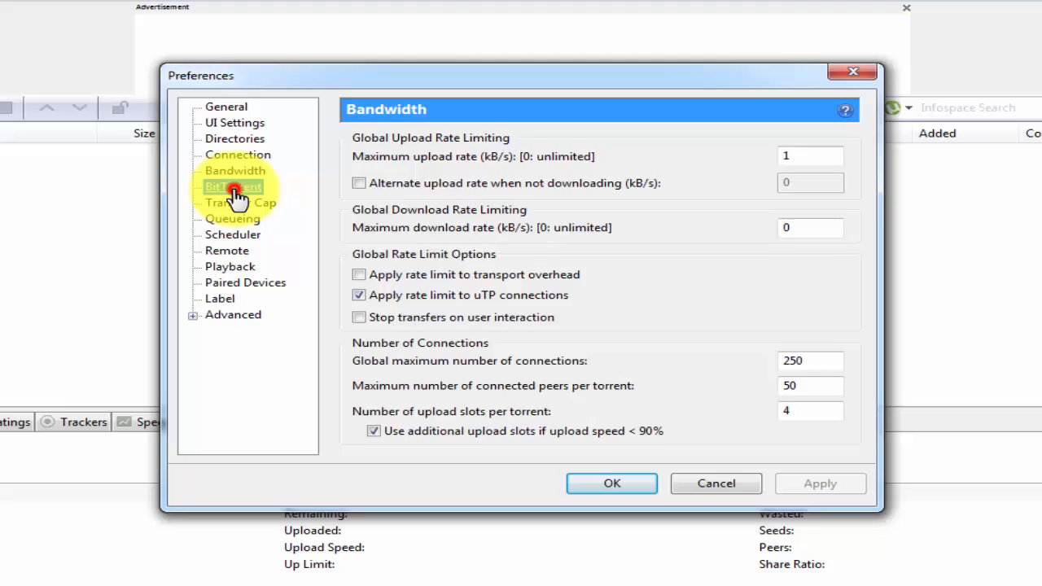
# Step: Review the BitTorrent options (DHT on, encryption Enabled) and apply the changes
pyautogui.click(233, 186)
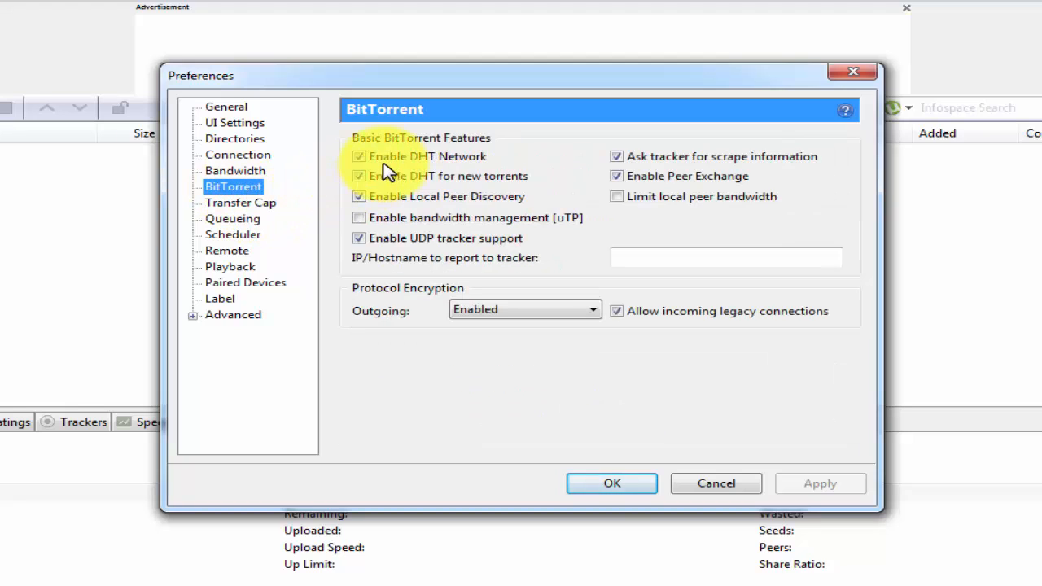
pyautogui.moveTo(371, 192)
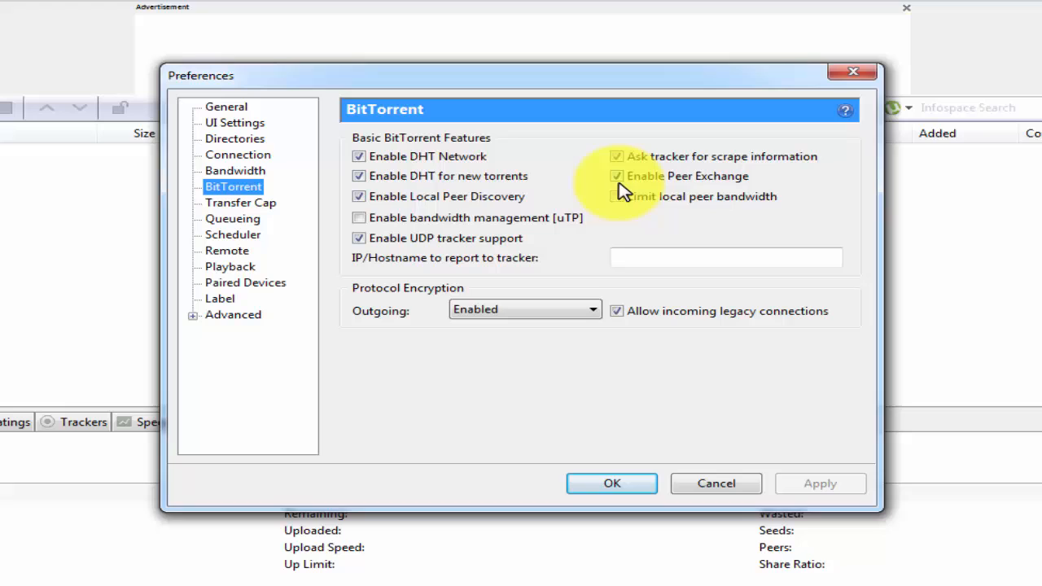
pyautogui.moveTo(513, 277)
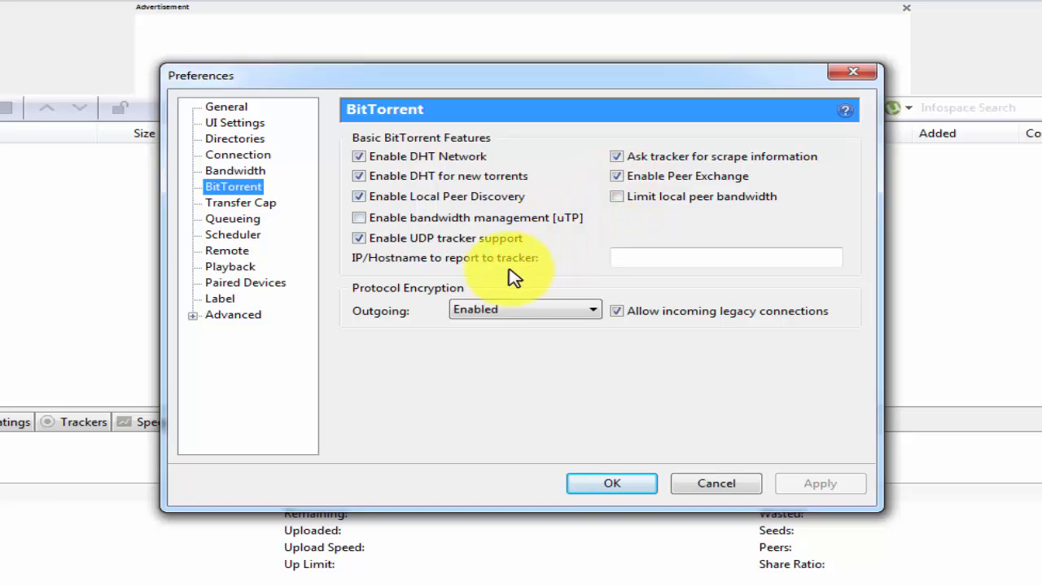
pyautogui.click(524, 310)
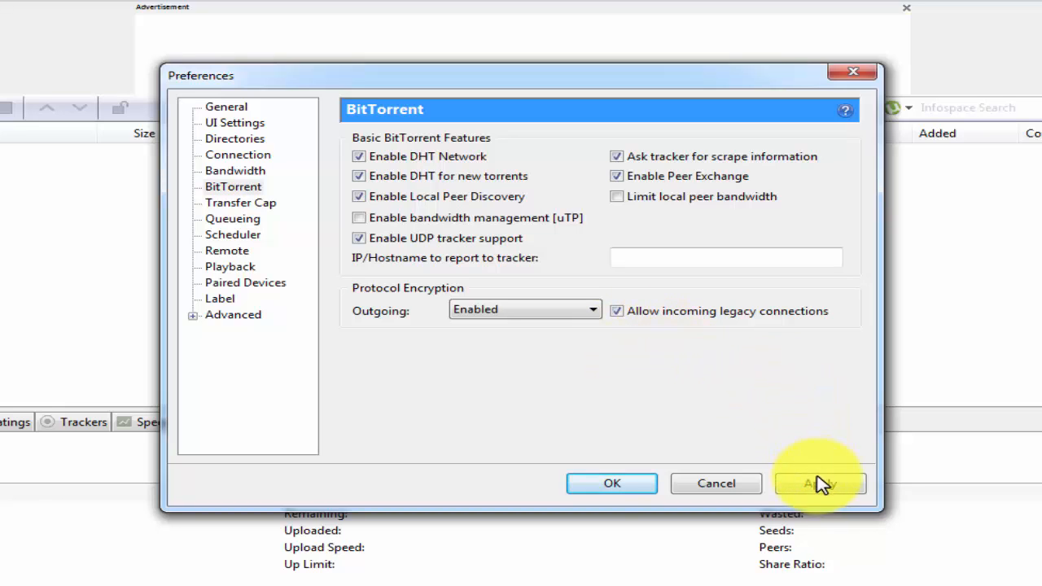
pyautogui.click(821, 482)
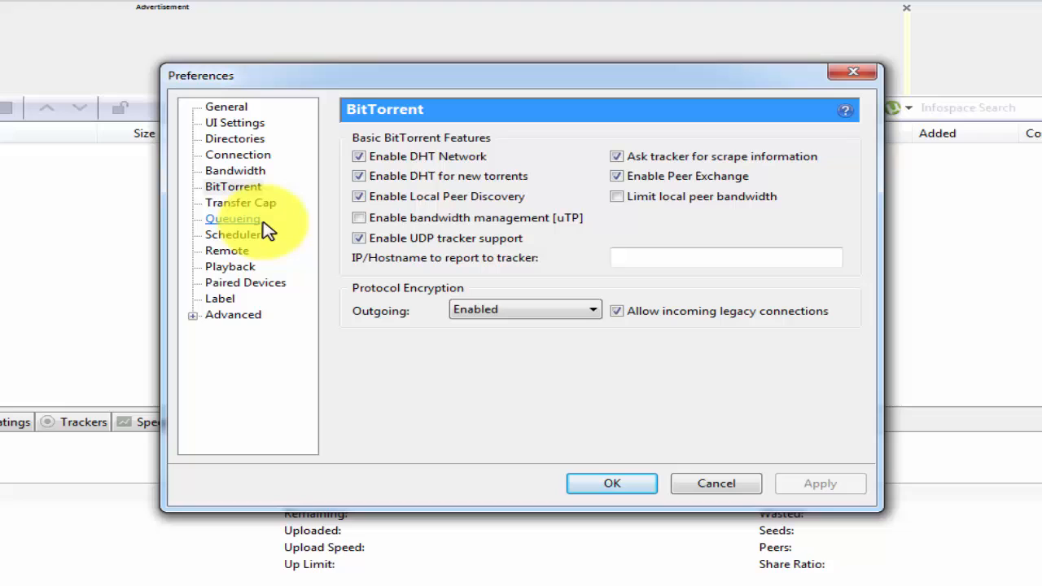
# Step: Set the Queueing maximum number of active torrents to 8
pyautogui.click(241, 201)
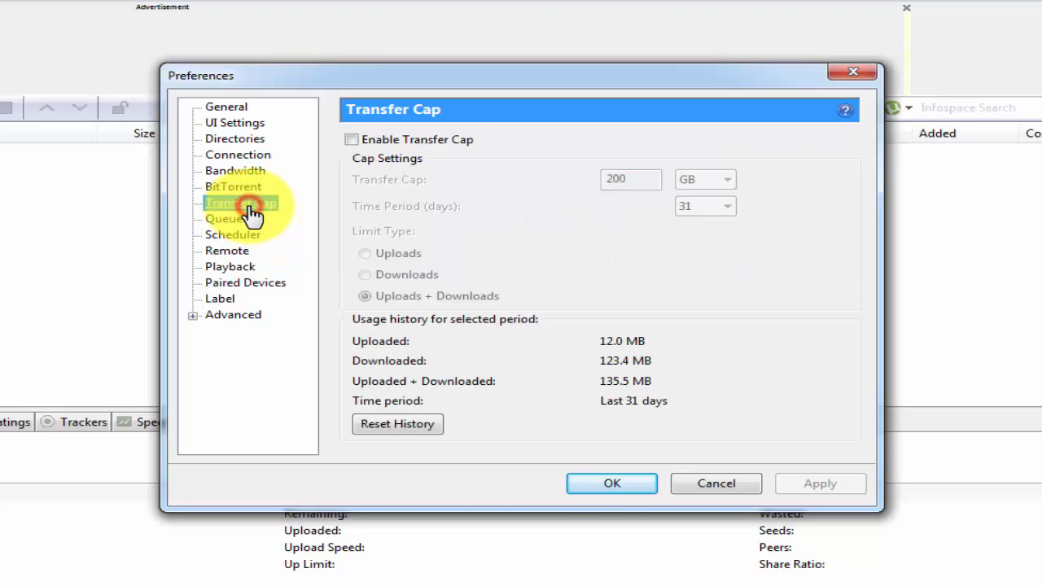
pyautogui.click(231, 218)
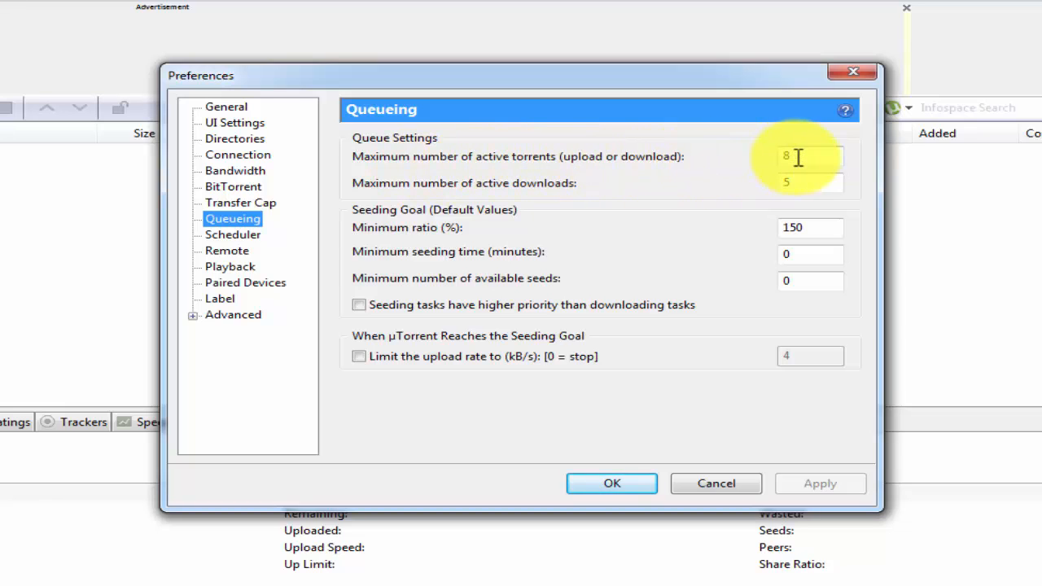
pyautogui.click(811, 156)
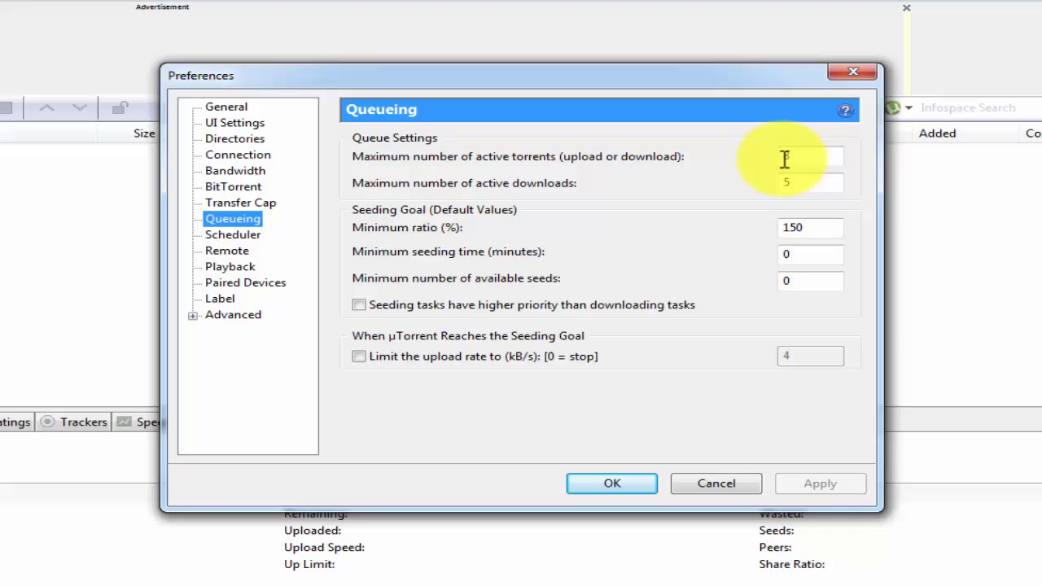
pyautogui.write('8')
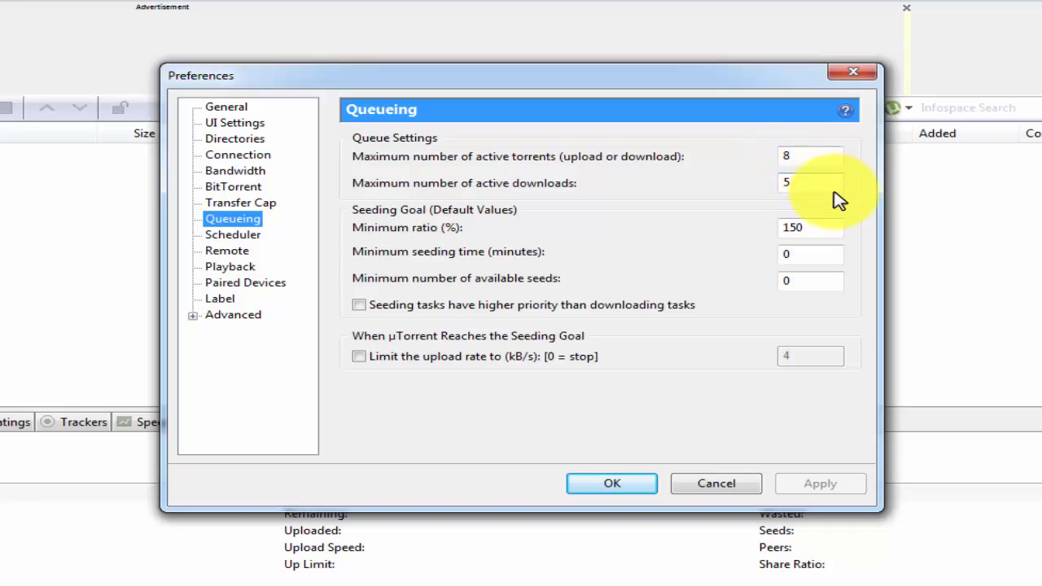
pyautogui.moveTo(606, 204)
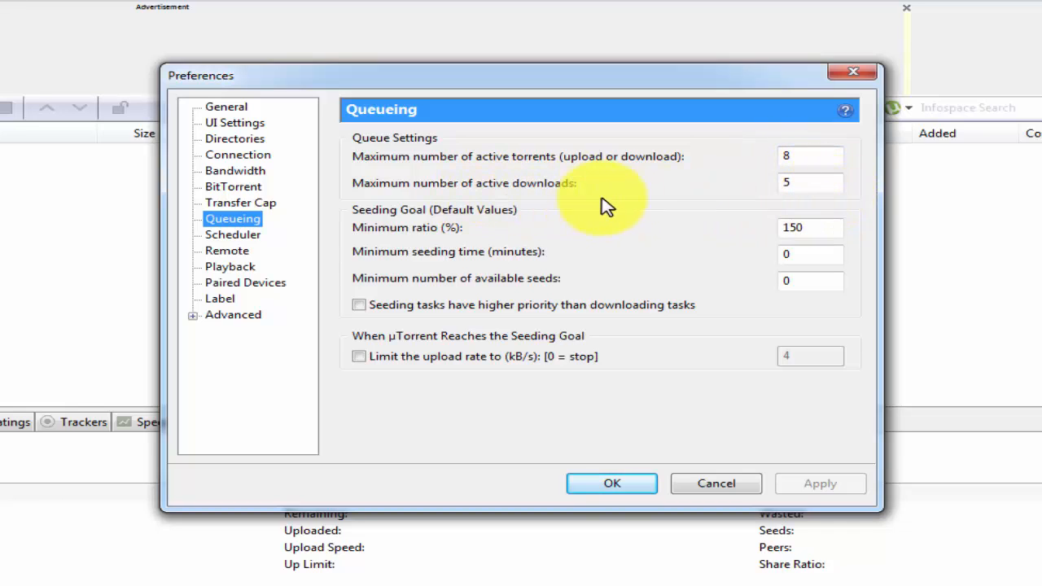
pyautogui.moveTo(806, 224)
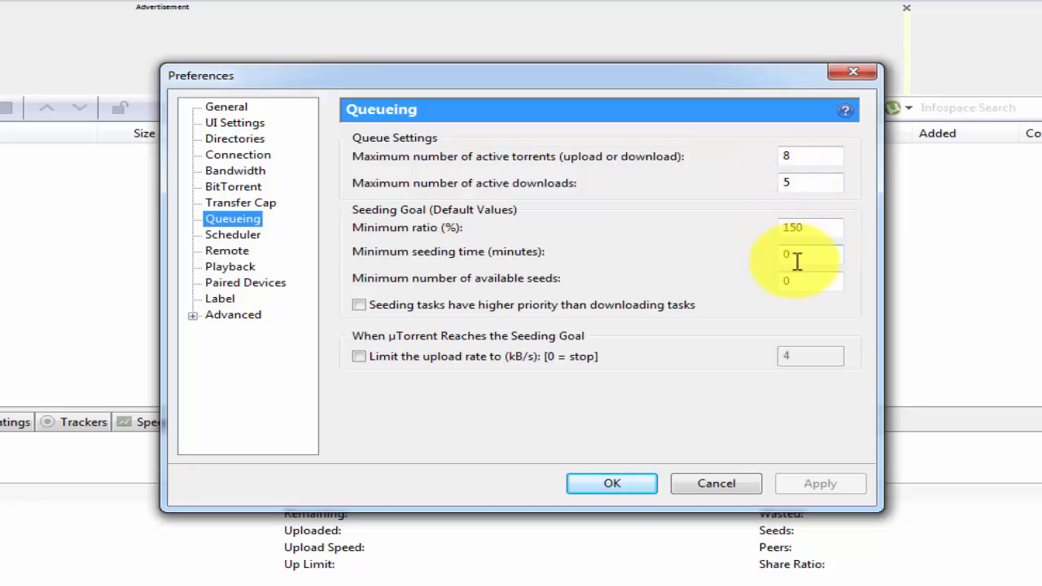
pyautogui.moveTo(797, 296)
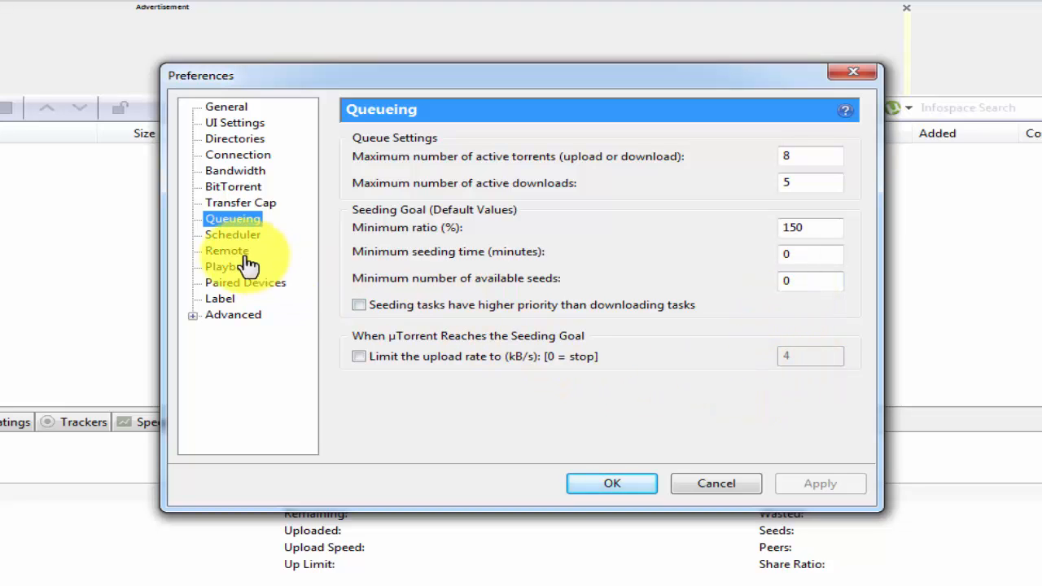
# Step: In Advanced, set bt.allow_same_ip to false and bt.transp_disposition to 21
pyautogui.click(233, 234)
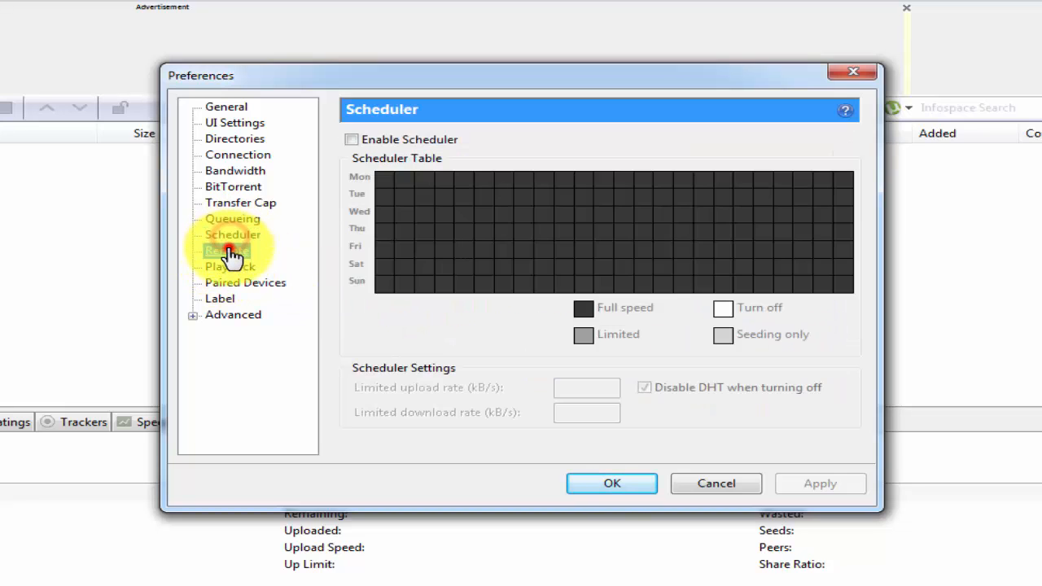
pyautogui.click(220, 298)
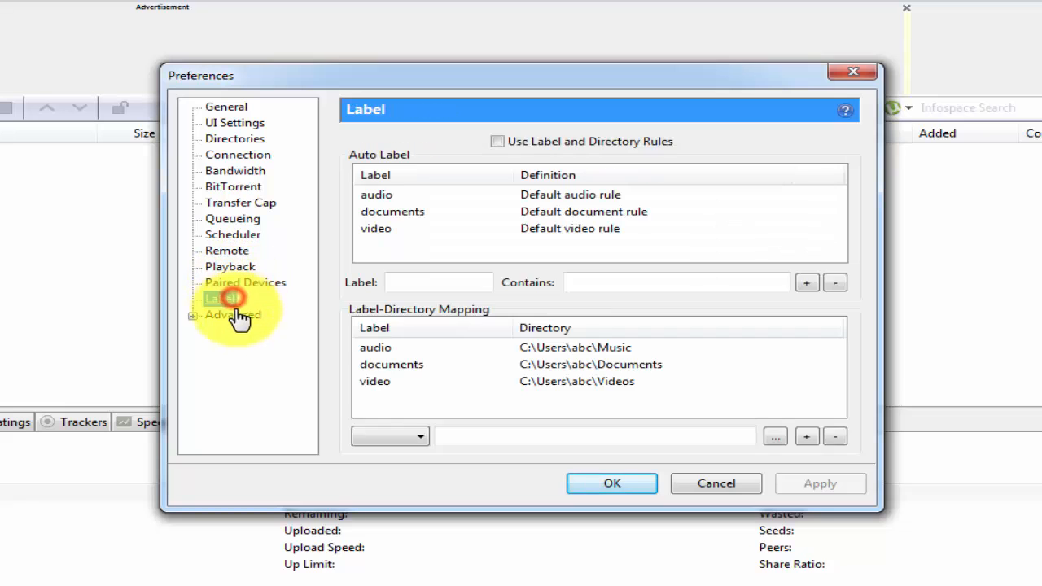
pyautogui.click(233, 315)
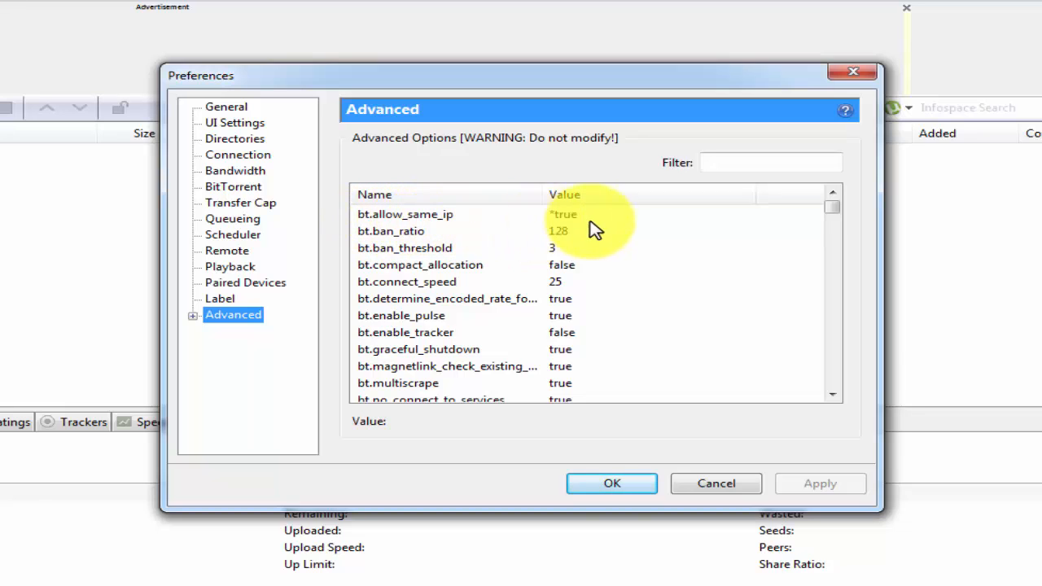
pyautogui.moveTo(701, 230)
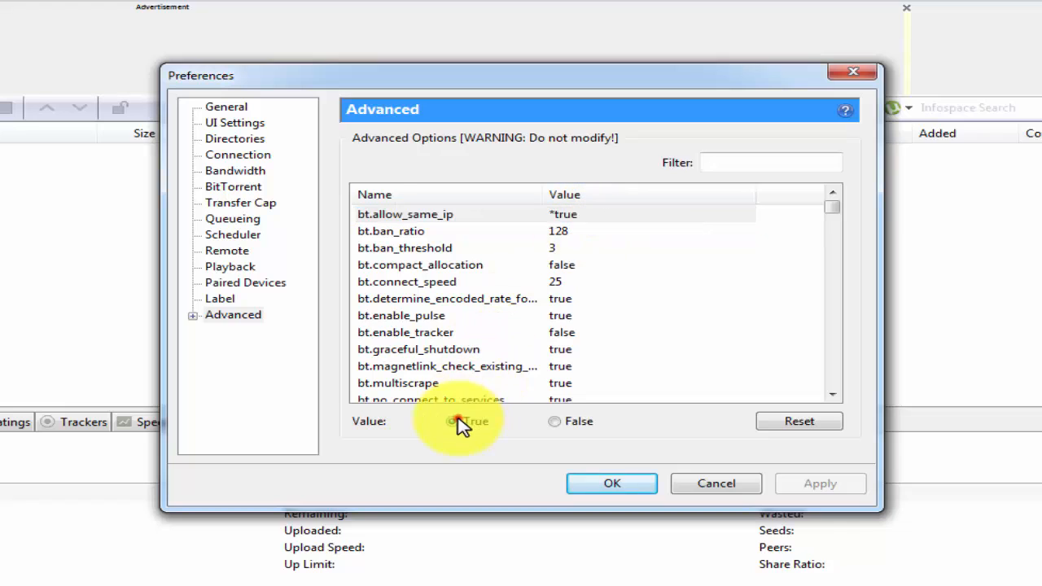
pyautogui.click(553, 420)
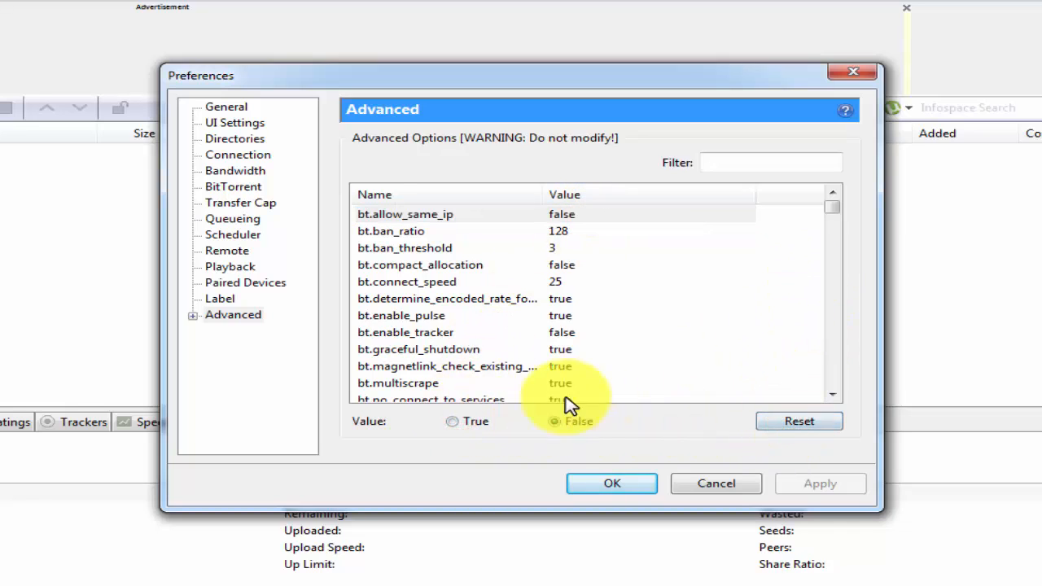
pyautogui.click(452, 420)
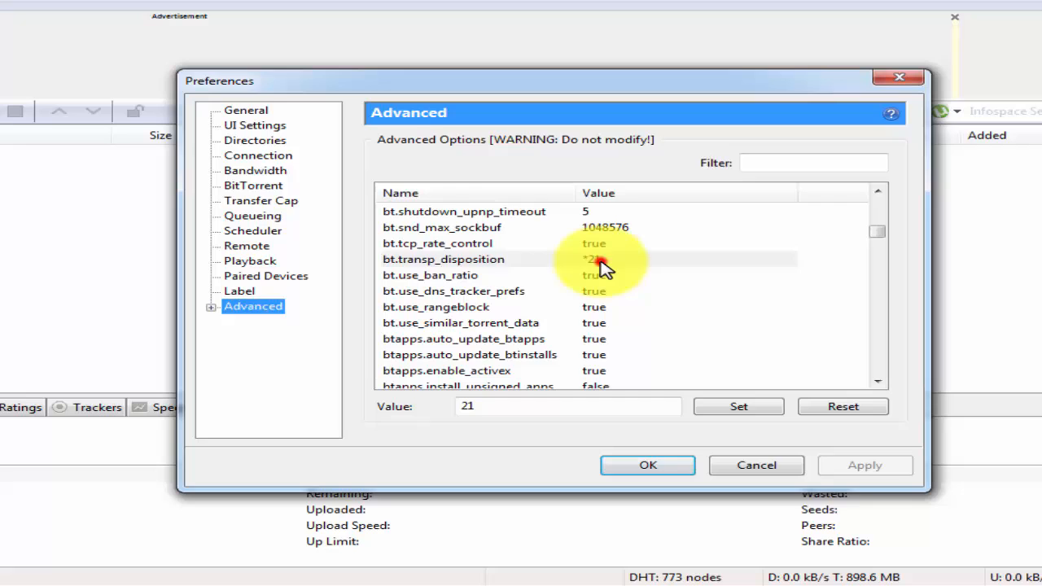
pyautogui.click(737, 407)
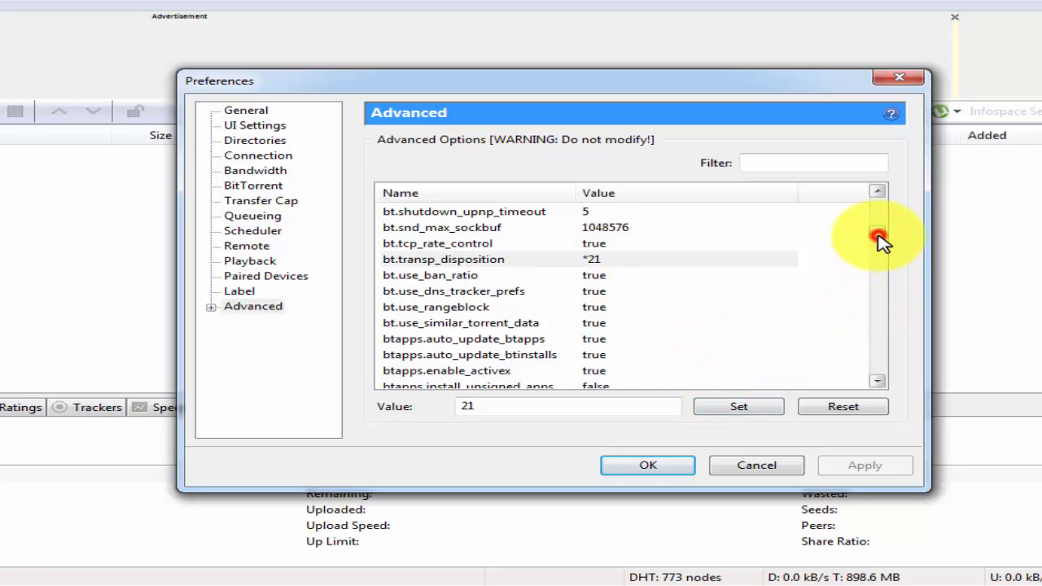
# Step: Set the advanced option dht.rate to 2
pyautogui.scroll(-3)
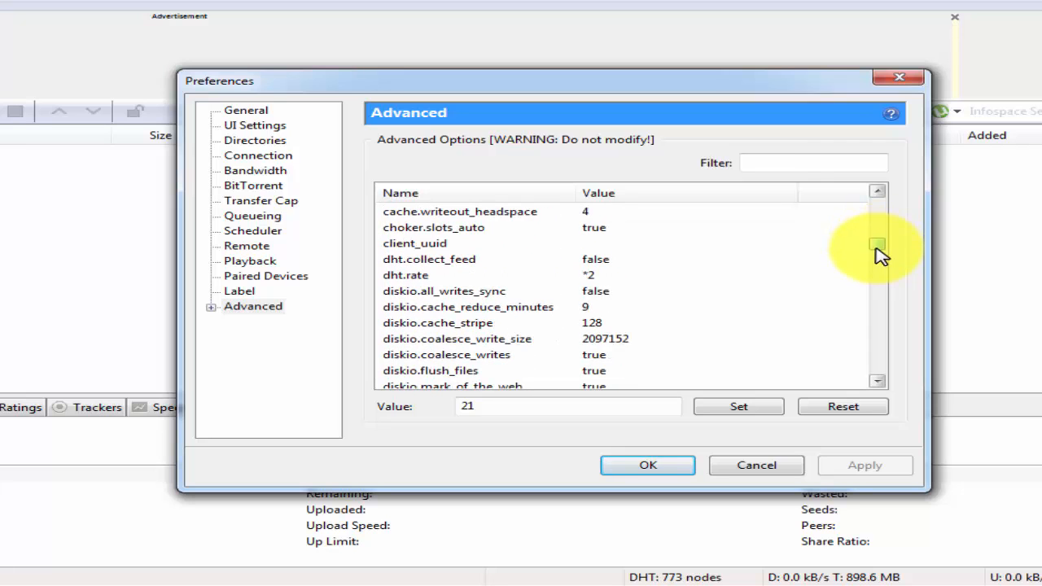
pyautogui.click(405, 275)
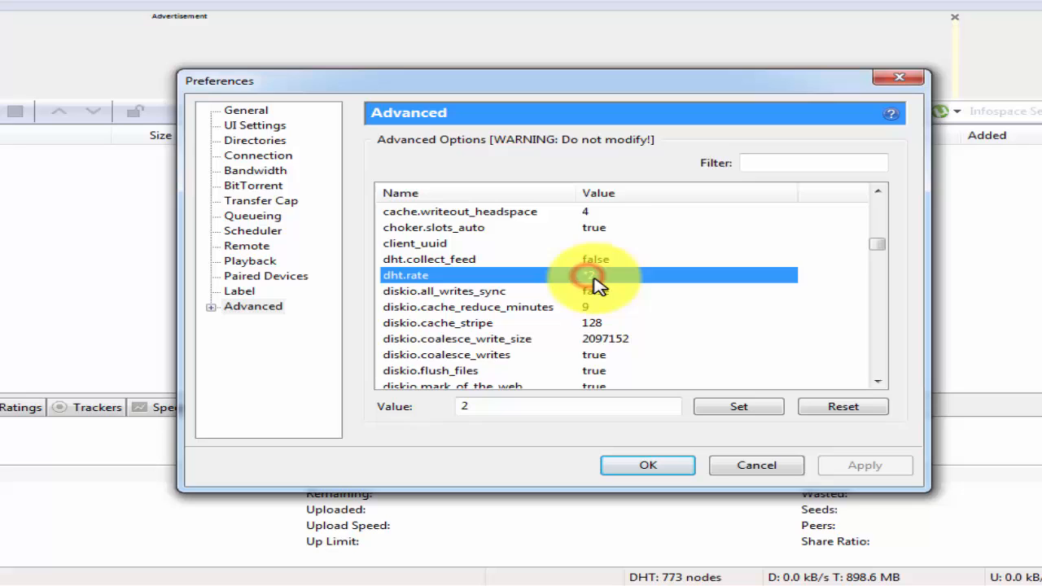
pyautogui.click(737, 407)
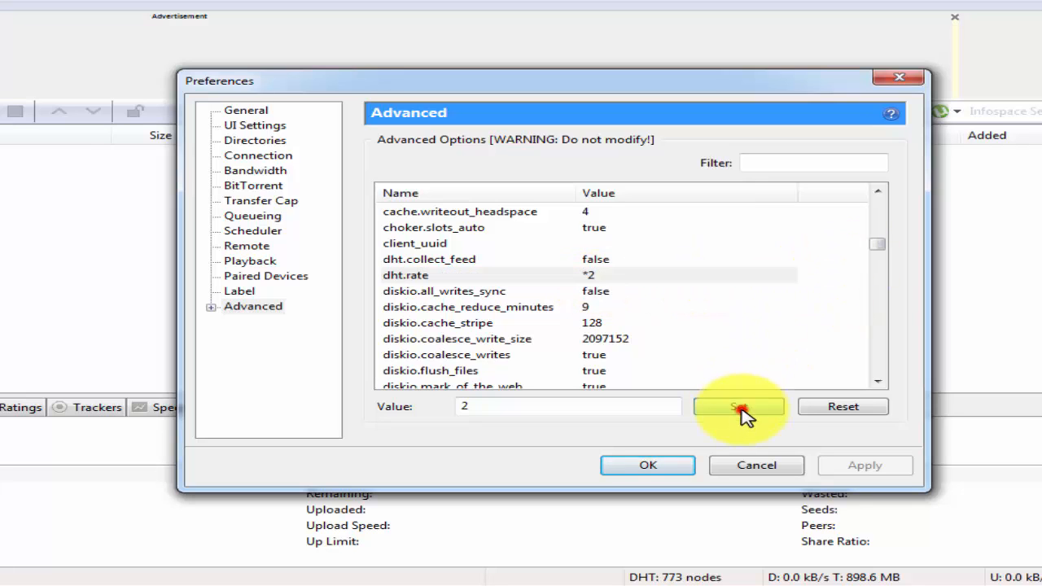
pyautogui.scroll(-3)
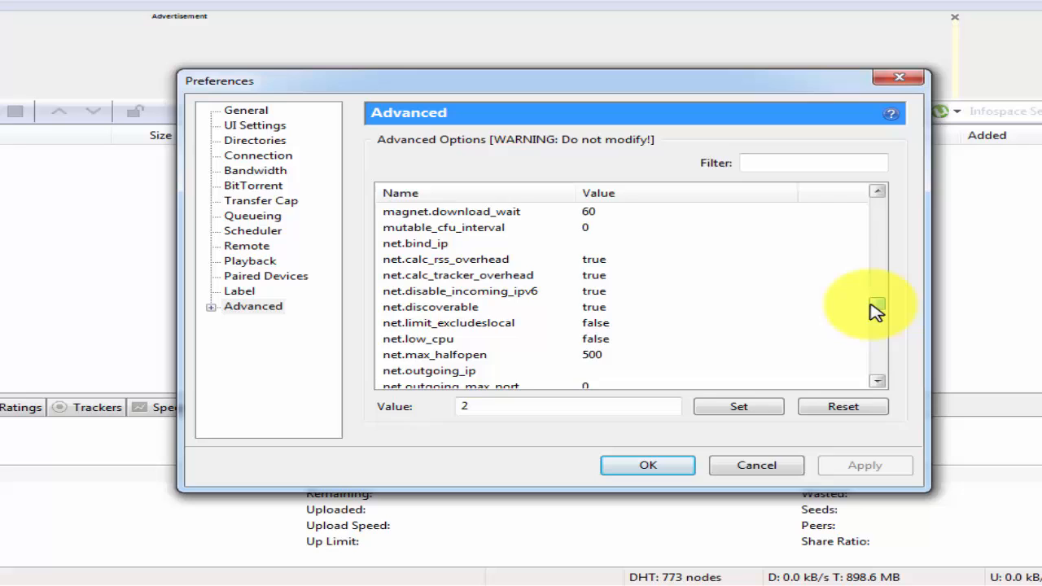
pyautogui.click(876, 318)
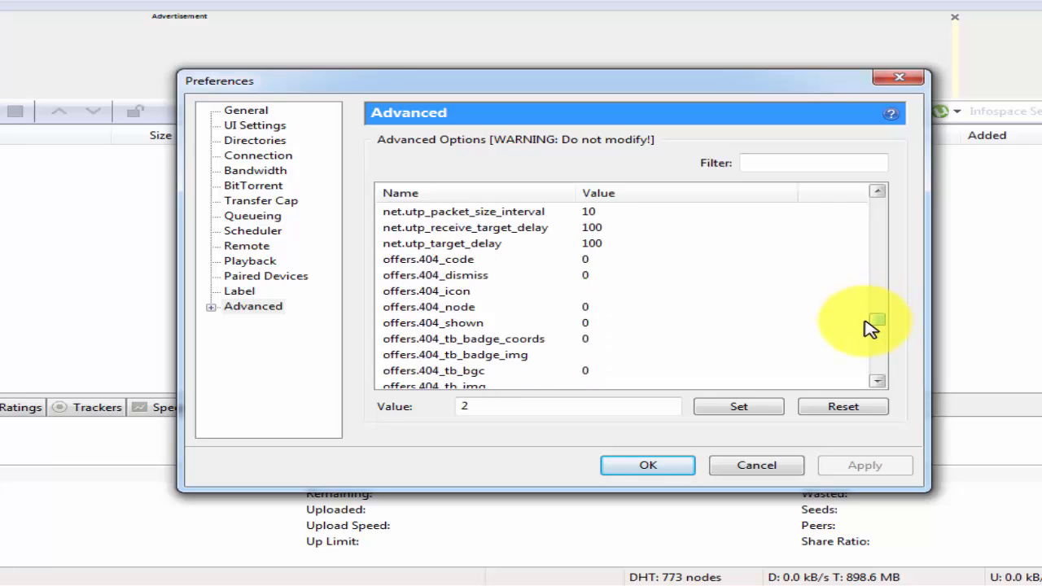
# Step: Set offers.featured_content_notifications to false and rss.update_interval to 20
pyautogui.scroll(-3)
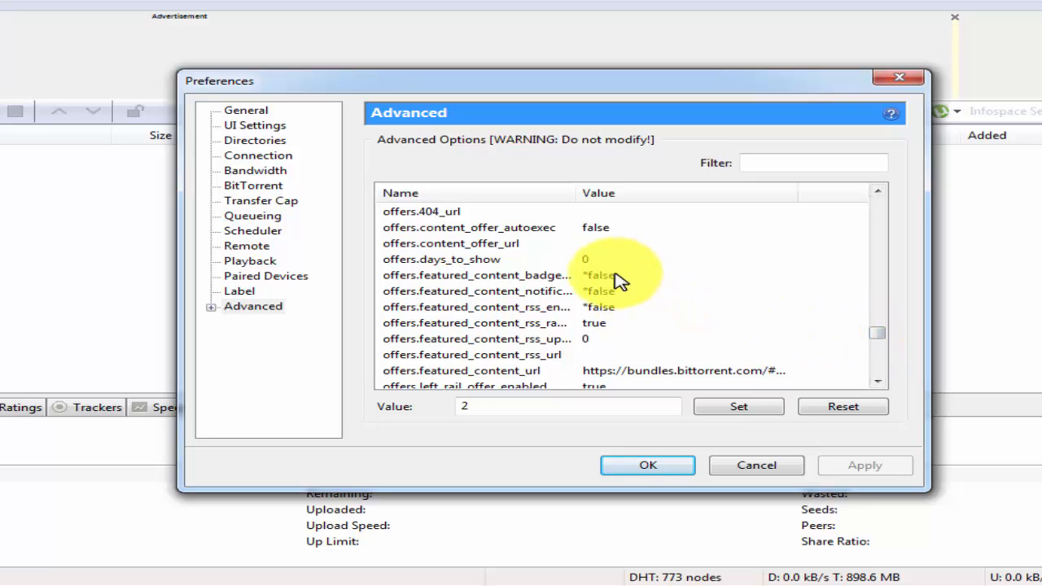
pyautogui.click(475, 290)
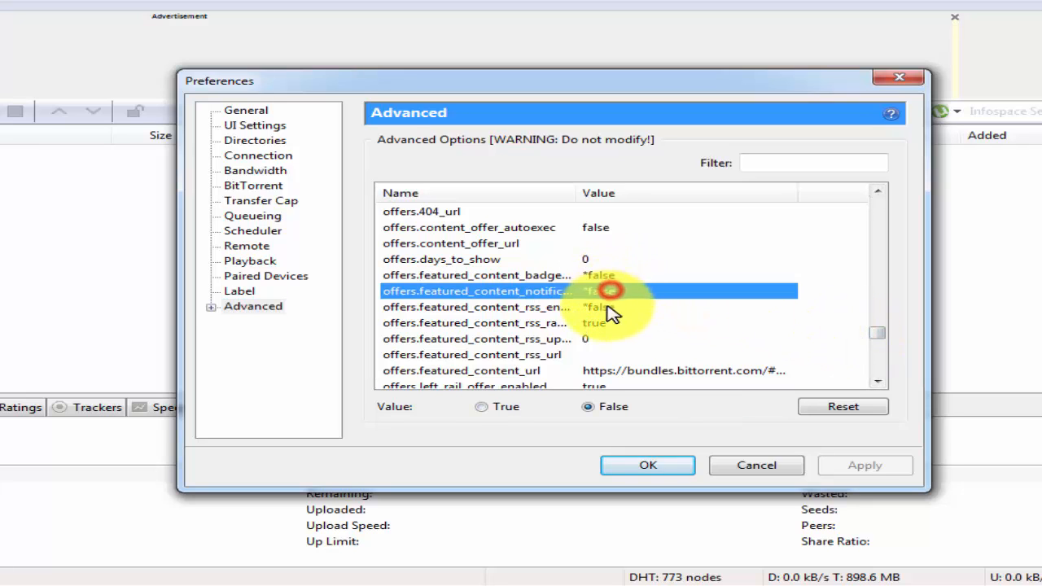
pyautogui.click(475, 274)
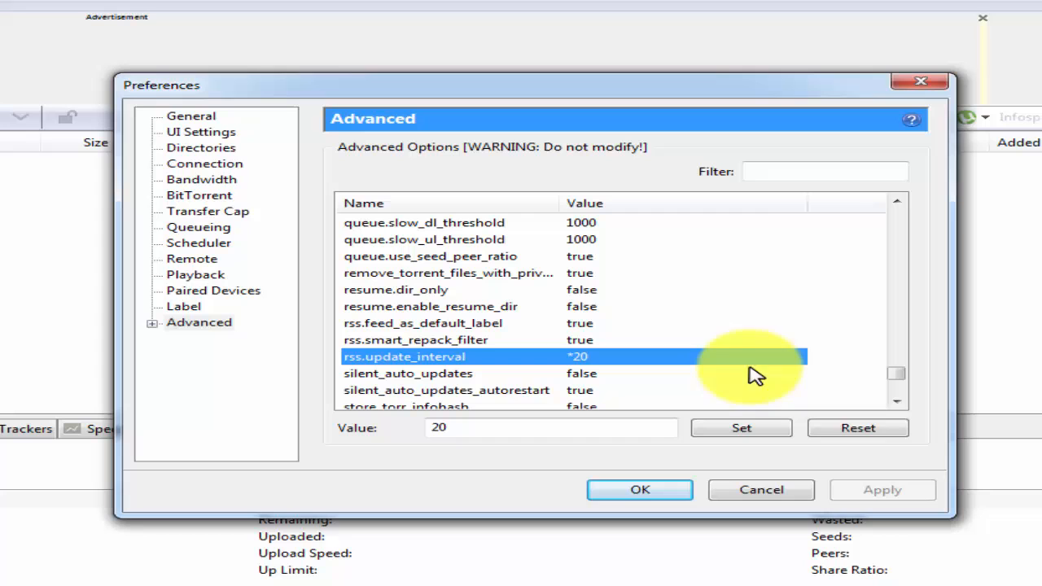
# Step: Check webui.ssdp_uuid and confirm the preferences with OK, returning to the empty torrent list
pyautogui.scroll(-3)
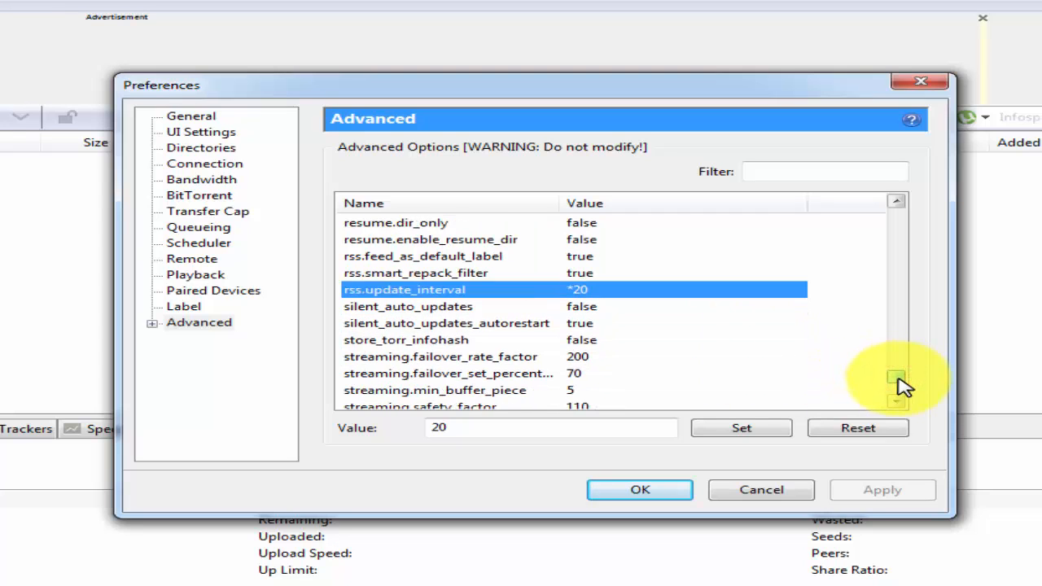
pyautogui.click(896, 395)
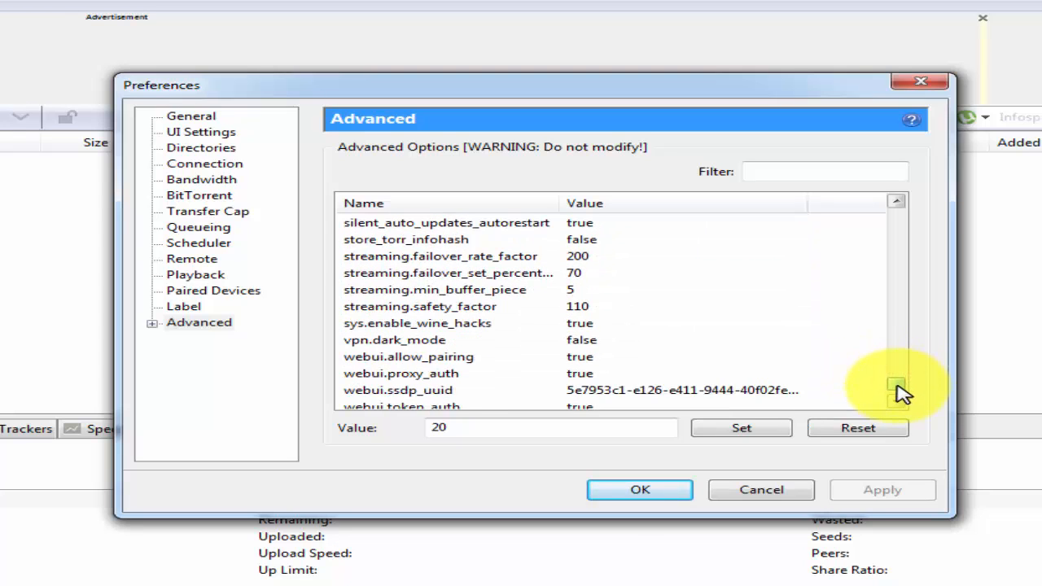
pyautogui.scroll(-3)
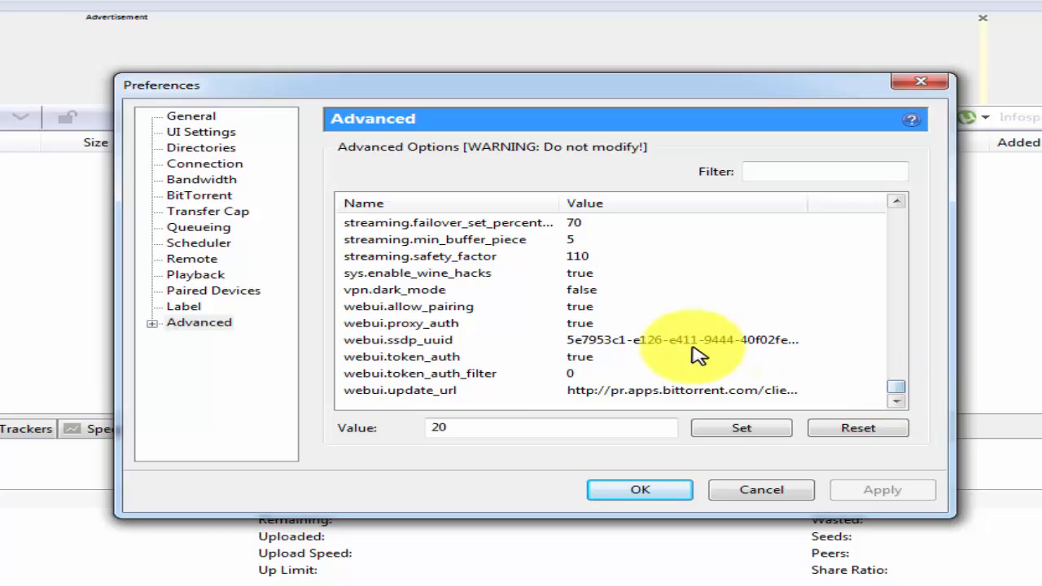
pyautogui.click(399, 340)
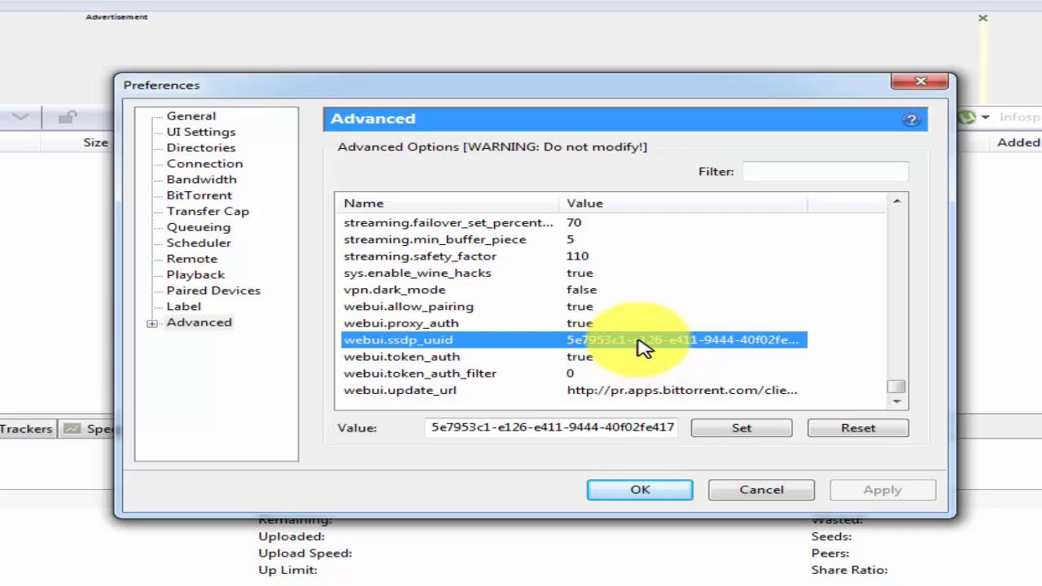
pyautogui.moveTo(681, 374)
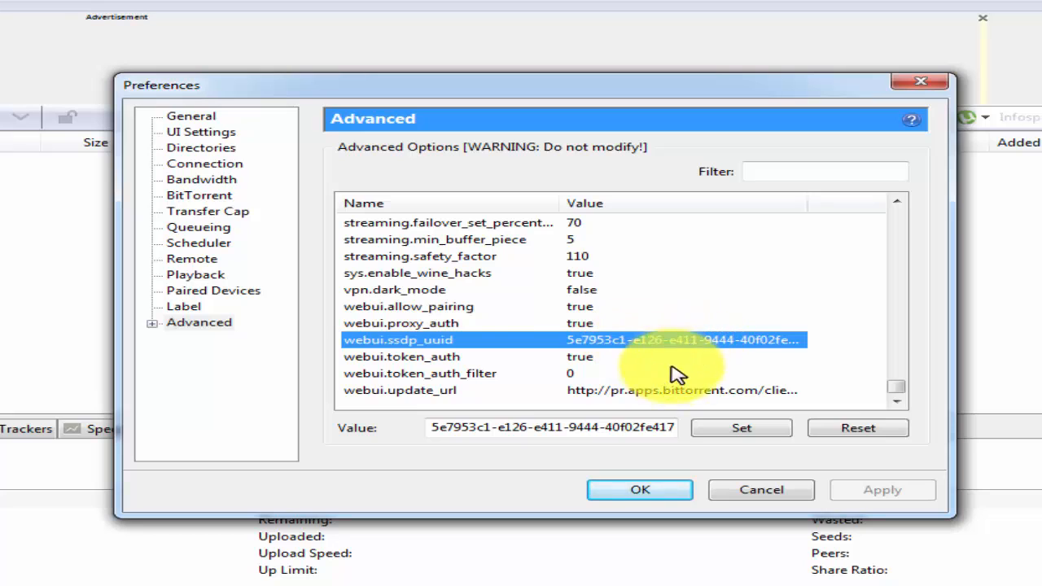
pyautogui.click(739, 426)
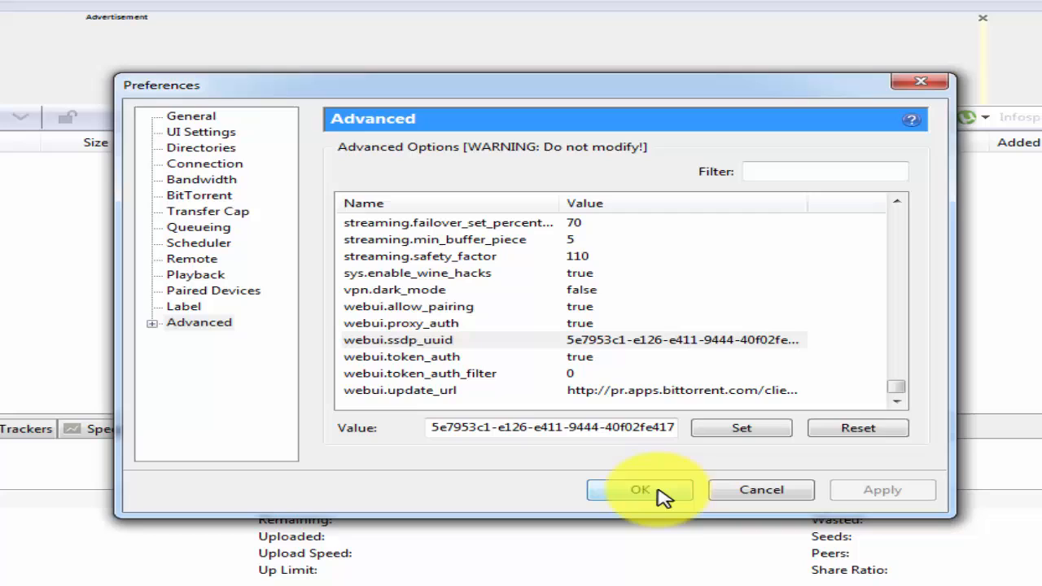
pyautogui.click(640, 488)
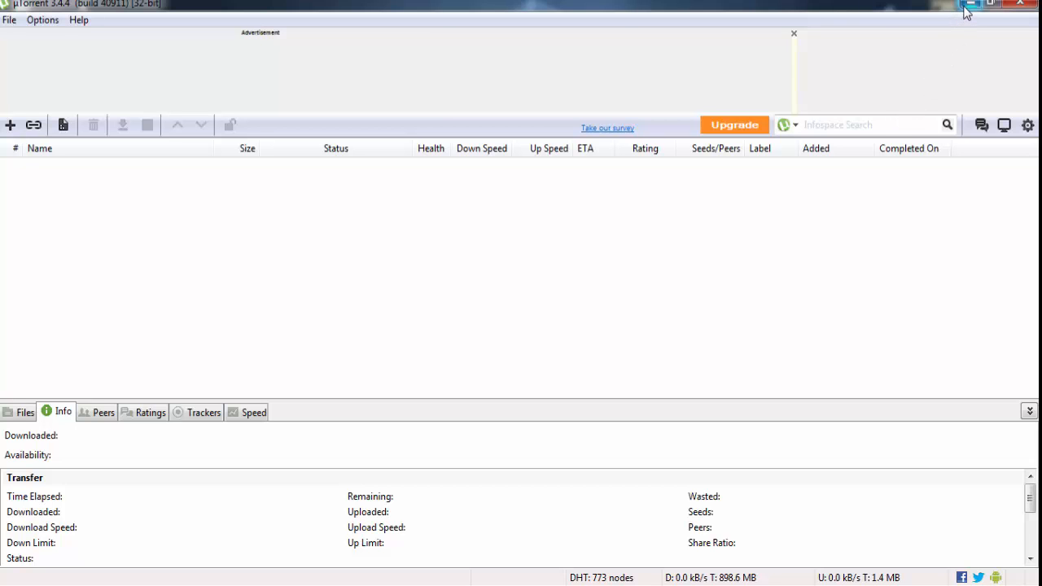
# Step: Open the downloaded Welcome Back (2015) .torrent from the browser's downloads bar into uTorrent
pyautogui.click(993, 3)
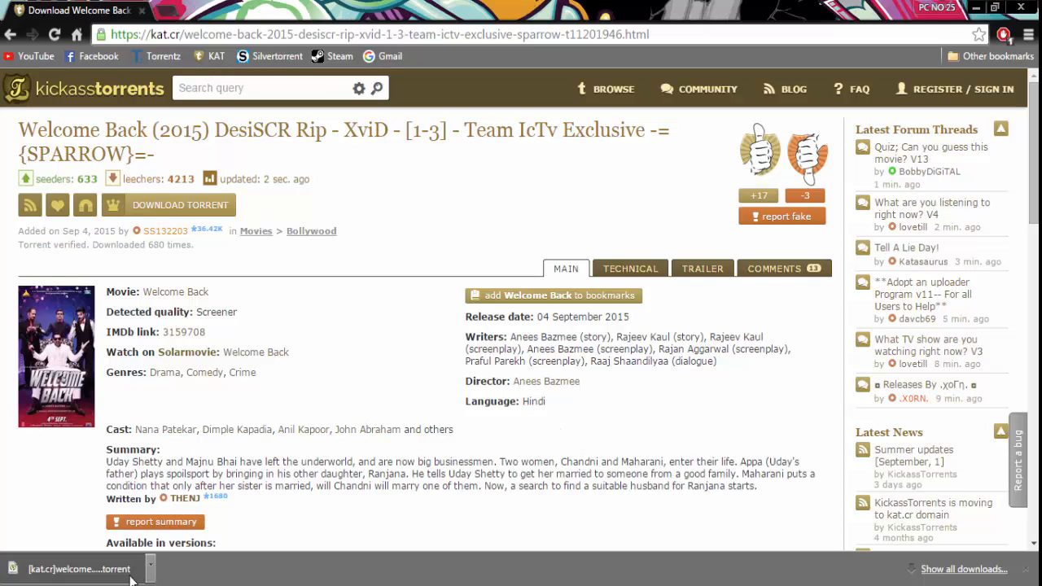
pyautogui.click(78, 568)
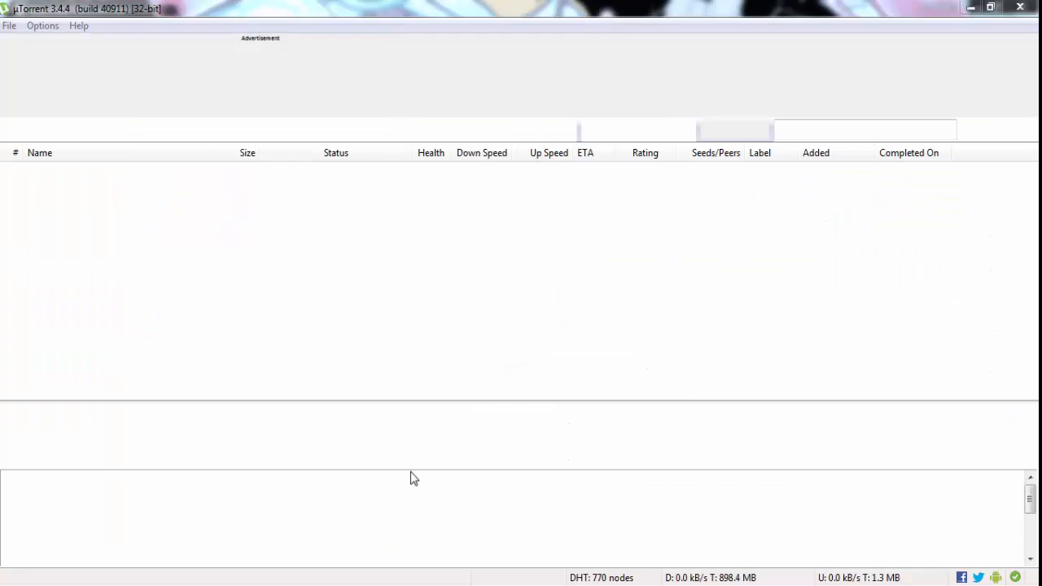